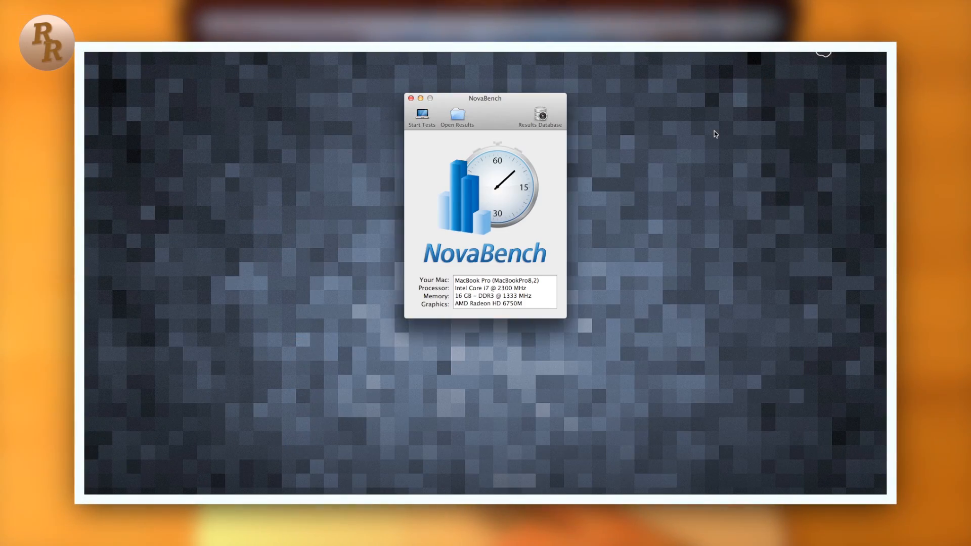
# Run the NovaBench benchmark tests through the Hard Drive Speed stage
pyautogui.click(421, 117)
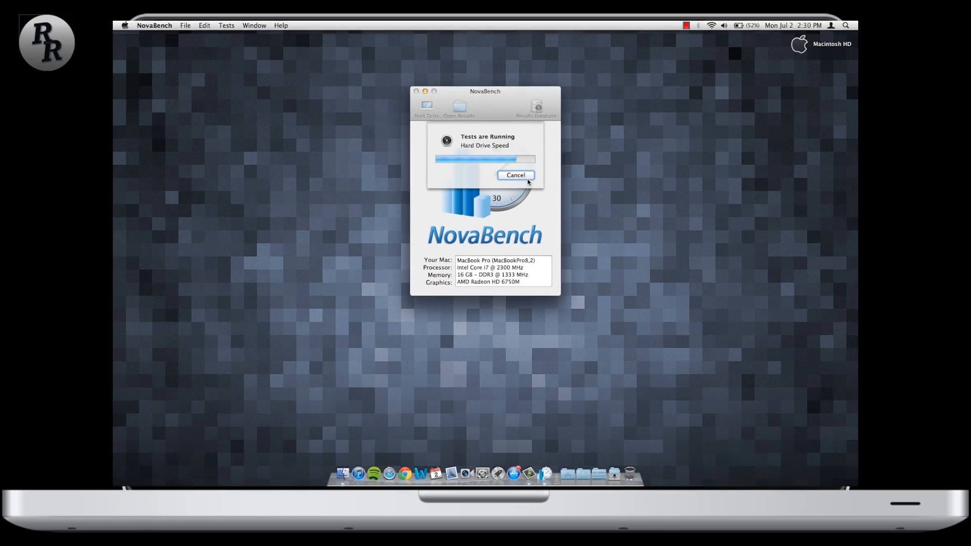
pyautogui.click(515, 175)
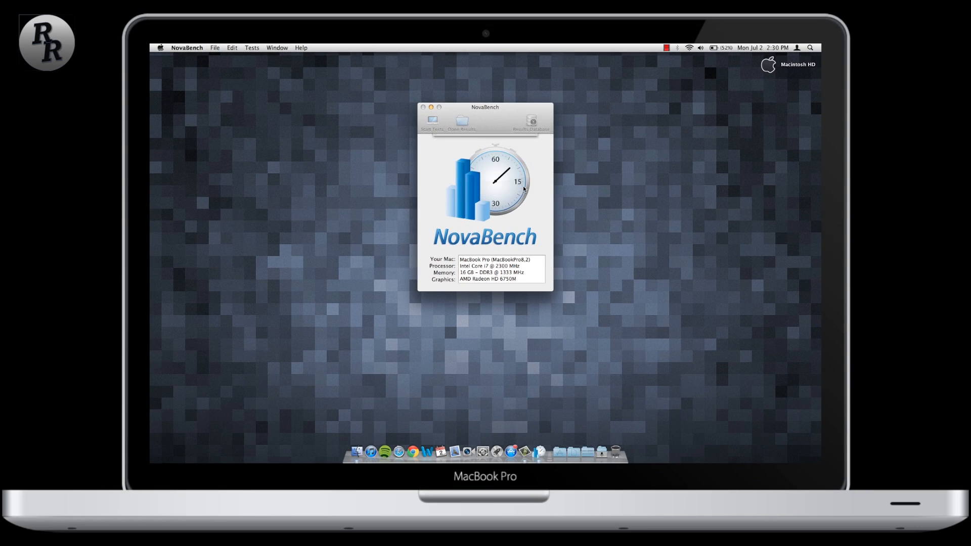
# View the online Top Macs ranking, led by the Mac Pro at 1290
pyautogui.click(431, 121)
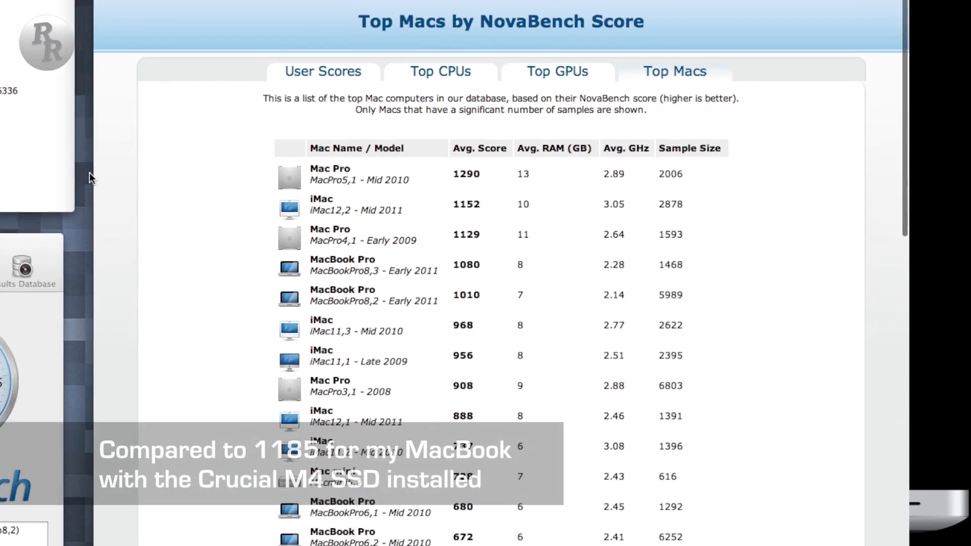
pyautogui.scroll(3)
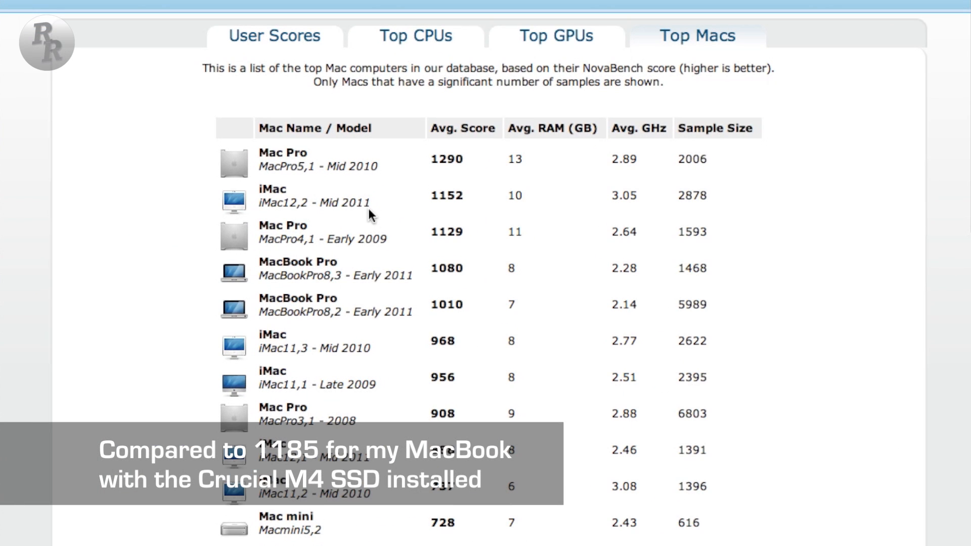
pyautogui.moveTo(477, 213)
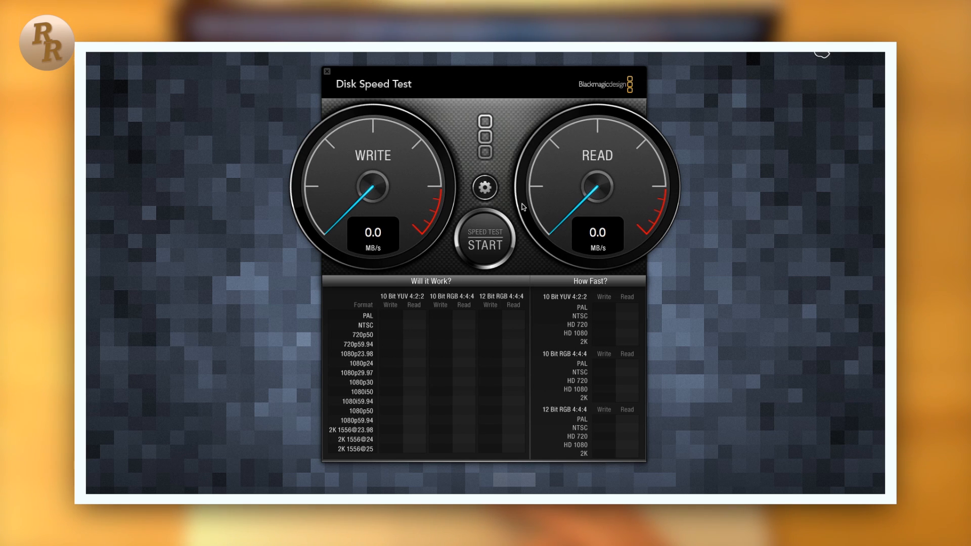
# Run the disk speed test, reaching about 273.8 MB/s write and 500.0 MB/s read
pyautogui.click(485, 242)
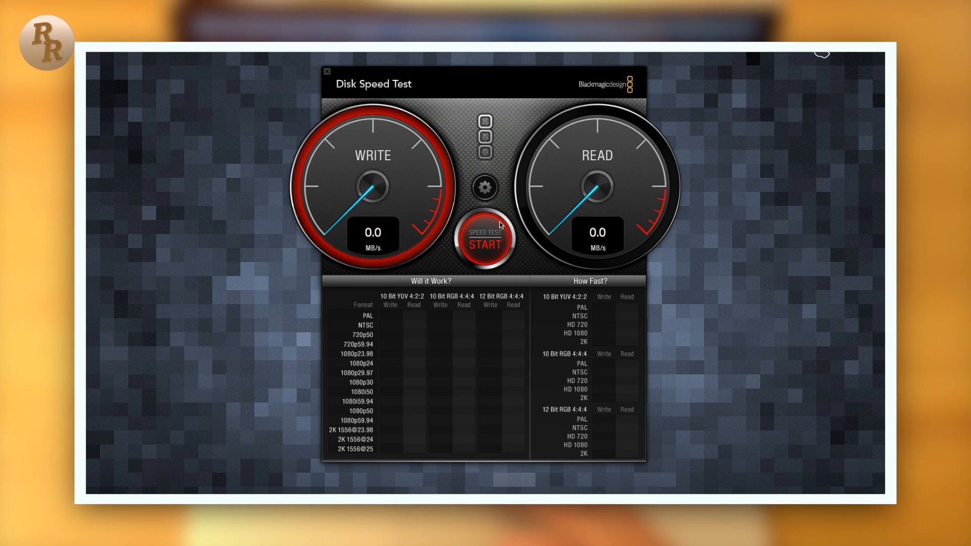
pyautogui.click(484, 241)
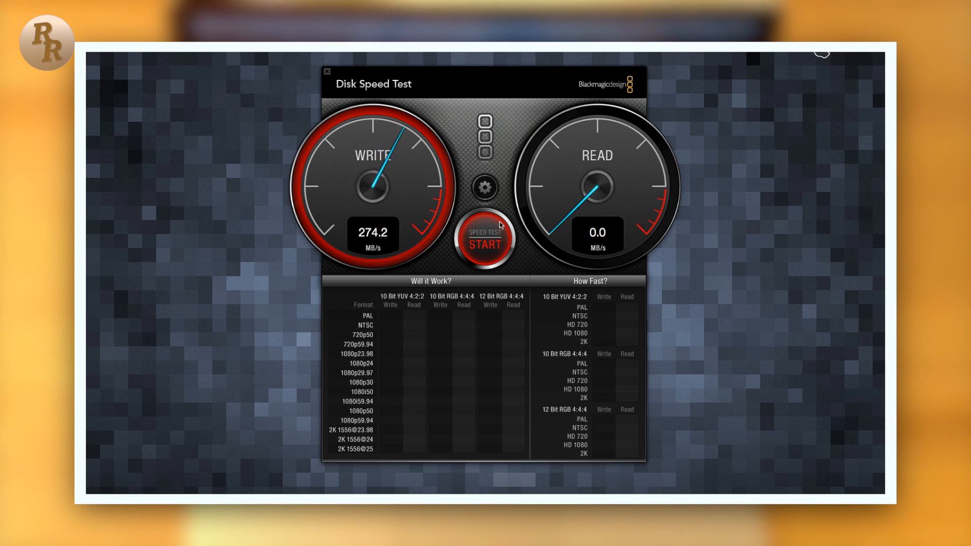
pyautogui.click(483, 241)
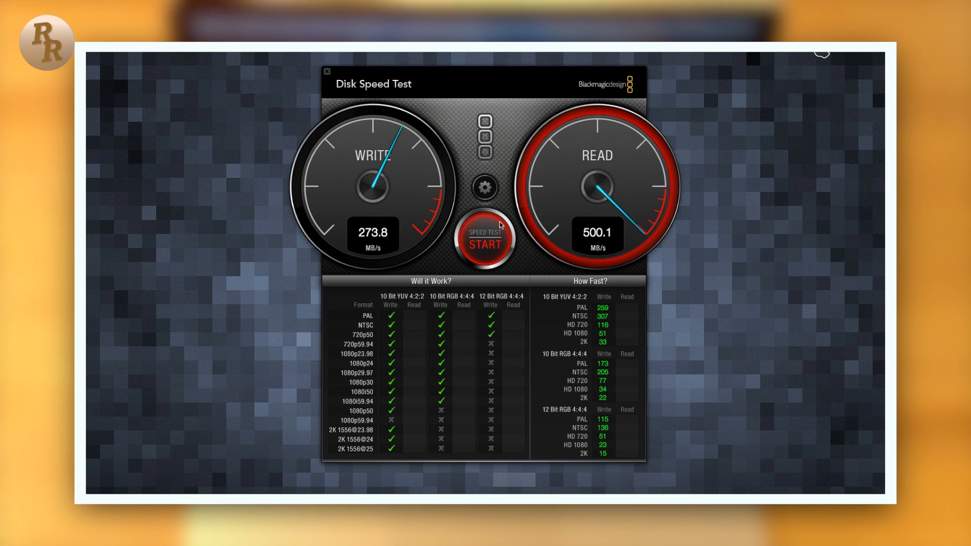
pyautogui.click(484, 242)
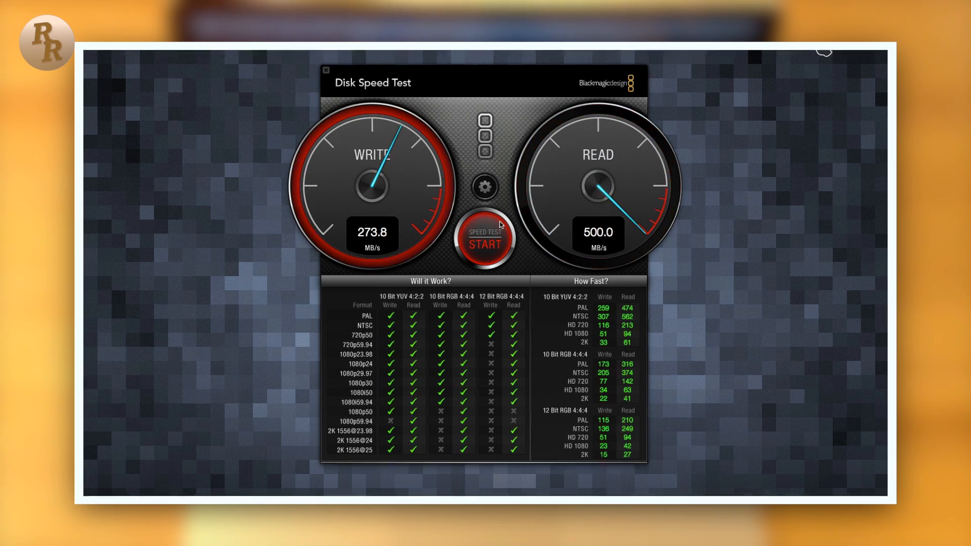